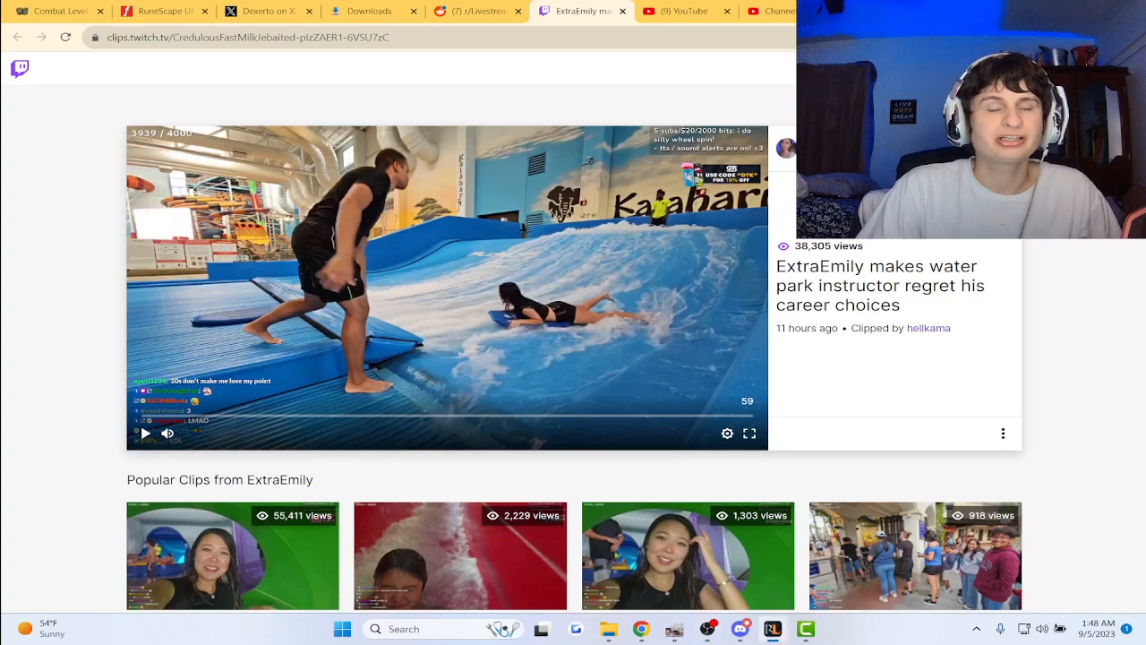
Watch the first part of the ExtraEmily water park clip, pausing and resuming repeatedly.
{"action": "left_click", "coordinate": [447, 286]}
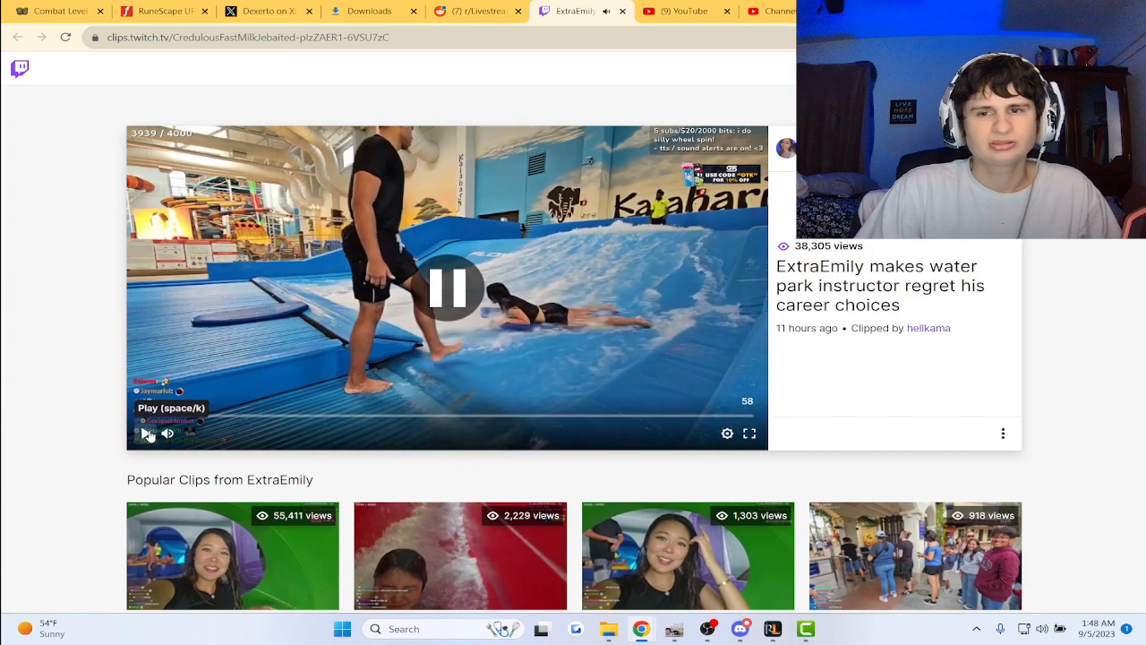
{"action": "left_click", "coordinate": [149, 432]}
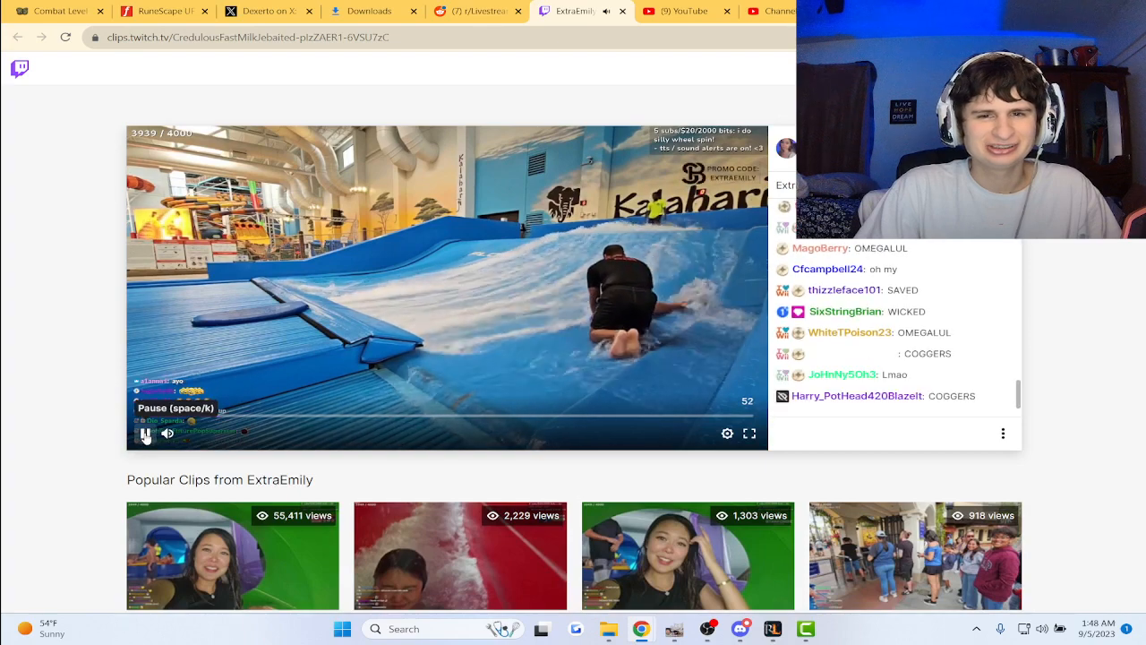
{"action": "left_click", "coordinate": [147, 431]}
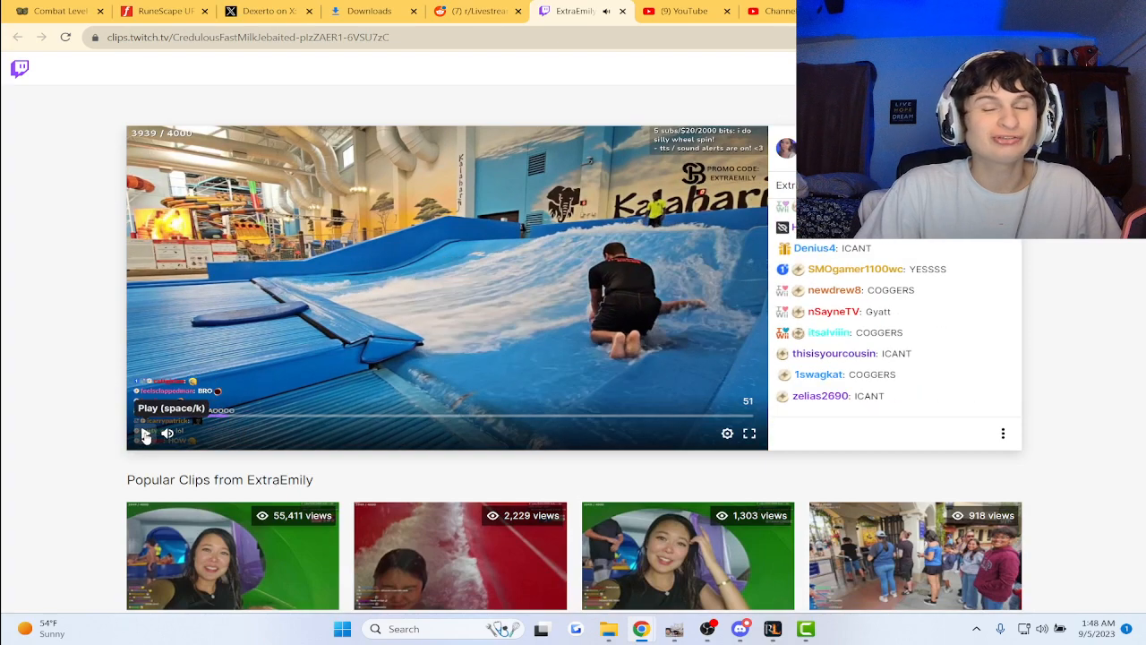
{"action": "left_click", "coordinate": [144, 433]}
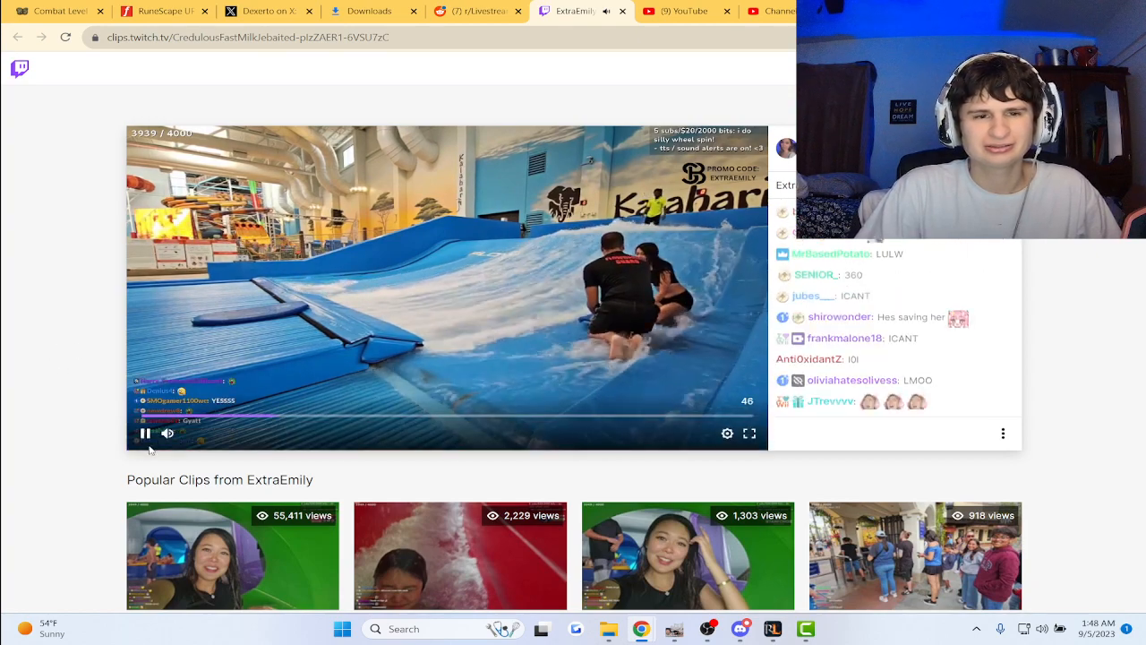
{"action": "left_click", "coordinate": [144, 432]}
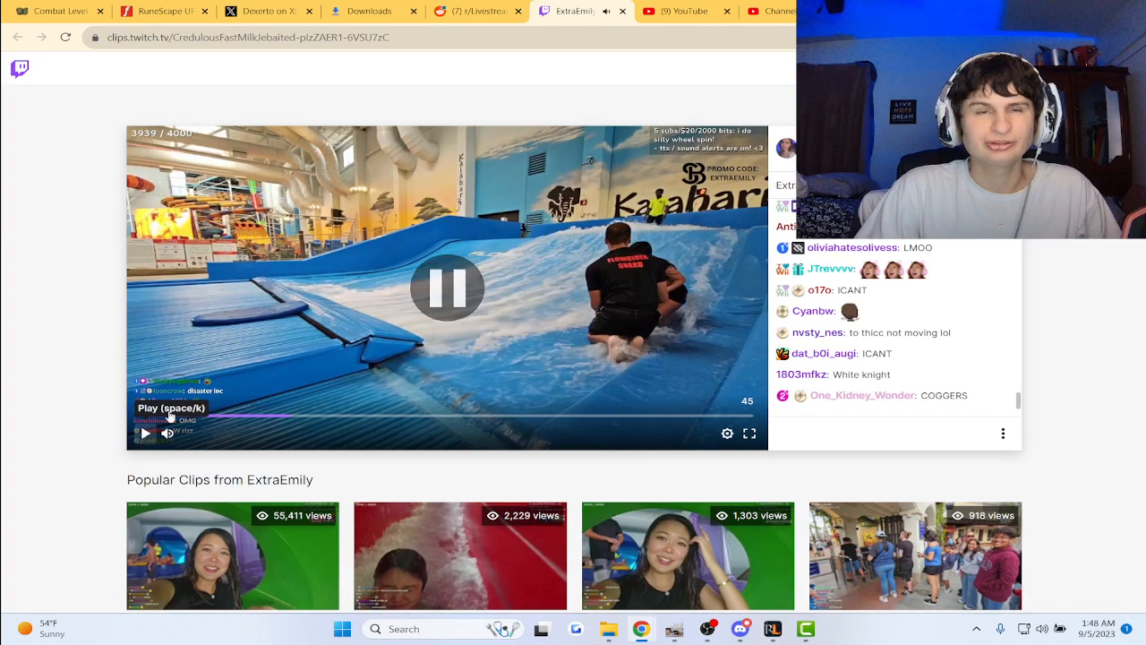
{"action": "left_click", "coordinate": [143, 431]}
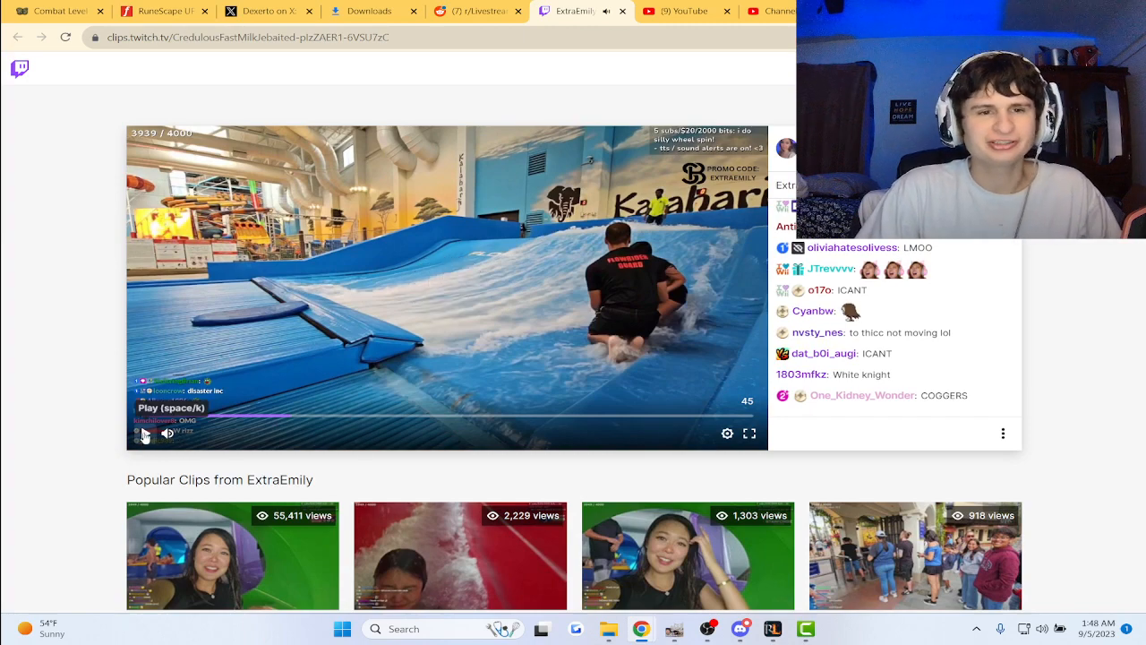
{"action": "left_click", "coordinate": [143, 432]}
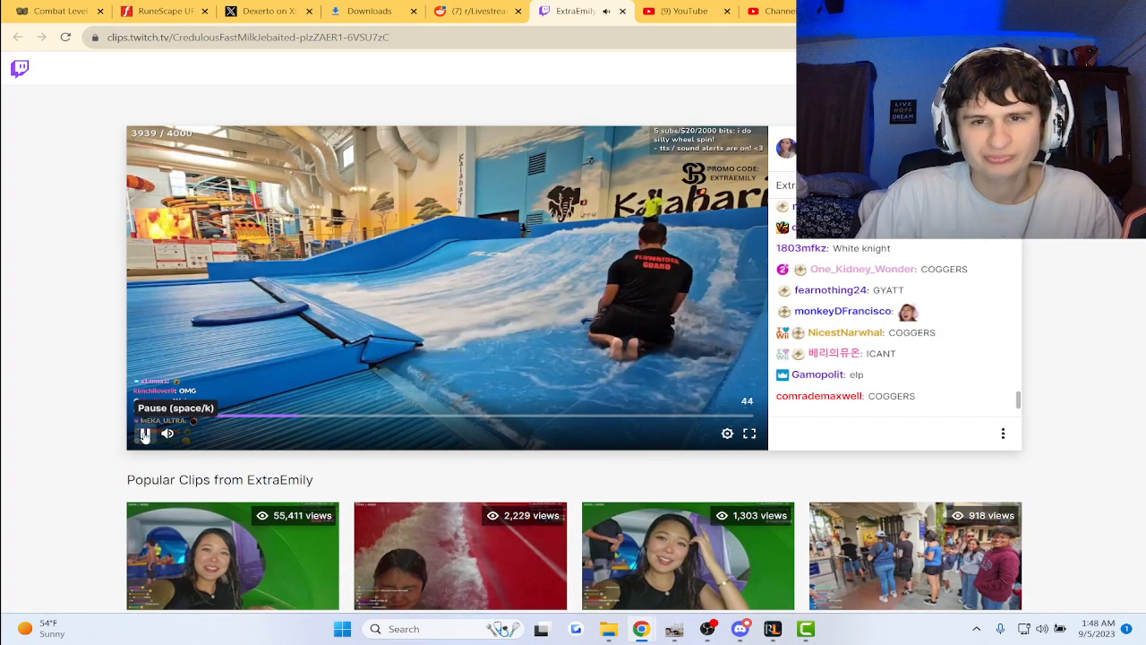
{"action": "left_click", "coordinate": [143, 434]}
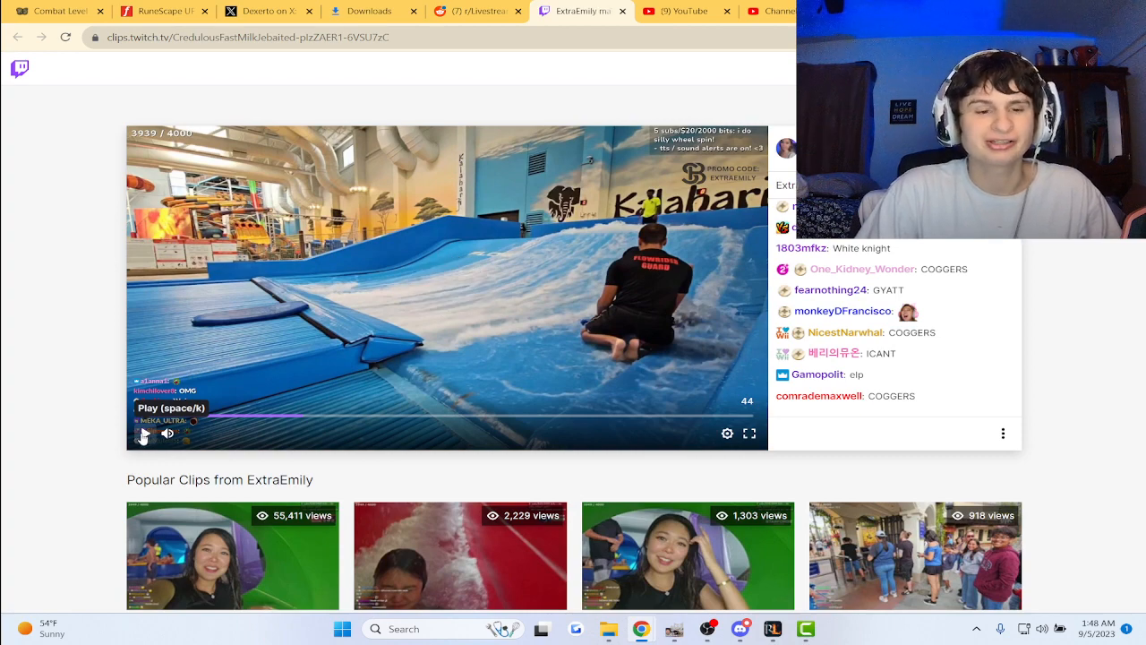
{"action": "scroll", "scroll_direction": "down", "scroll_amount": 3}
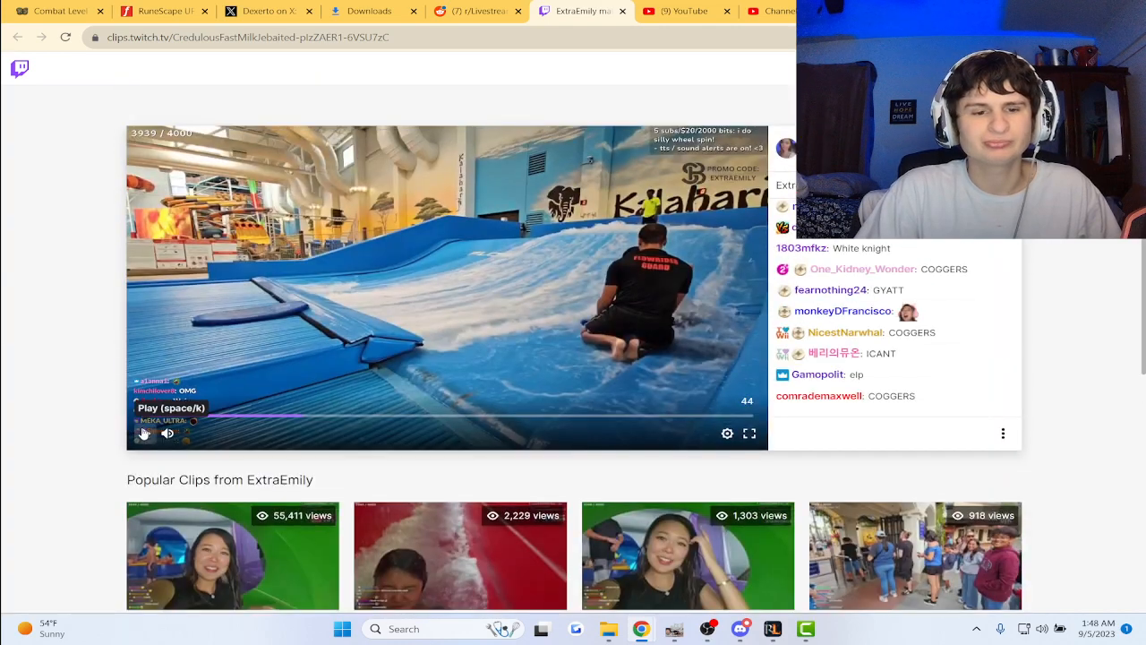
{"action": "left_click", "coordinate": [144, 434]}
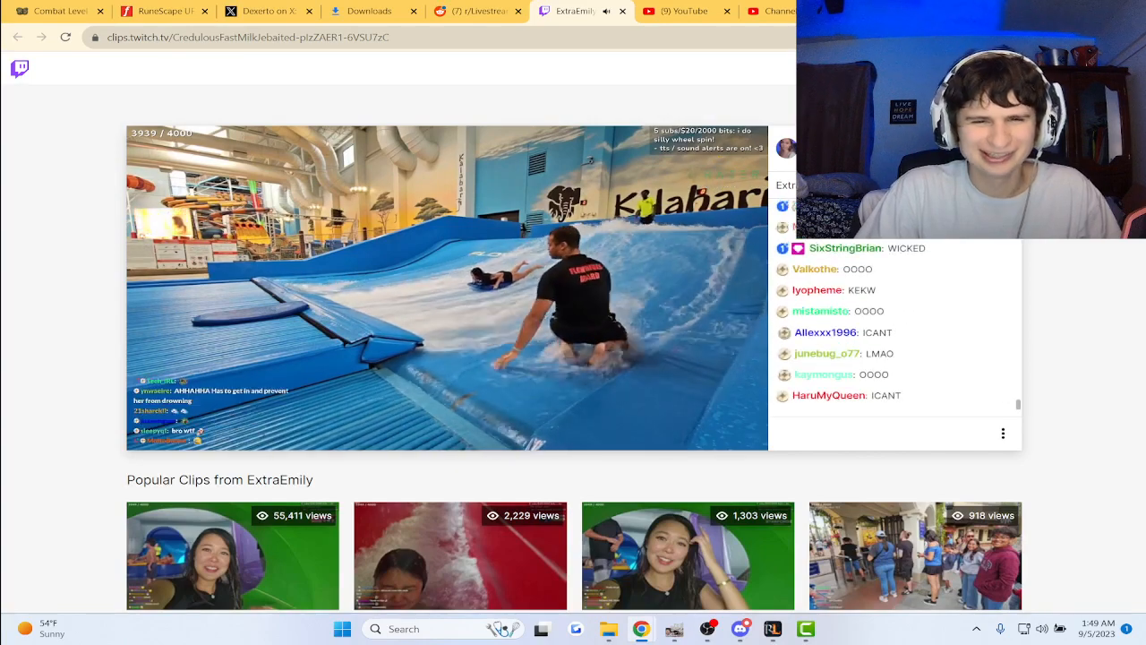
Watch the rest of the surf-simulator clip to its end, with further pauses.
{"action": "left_click", "coordinate": [446, 287]}
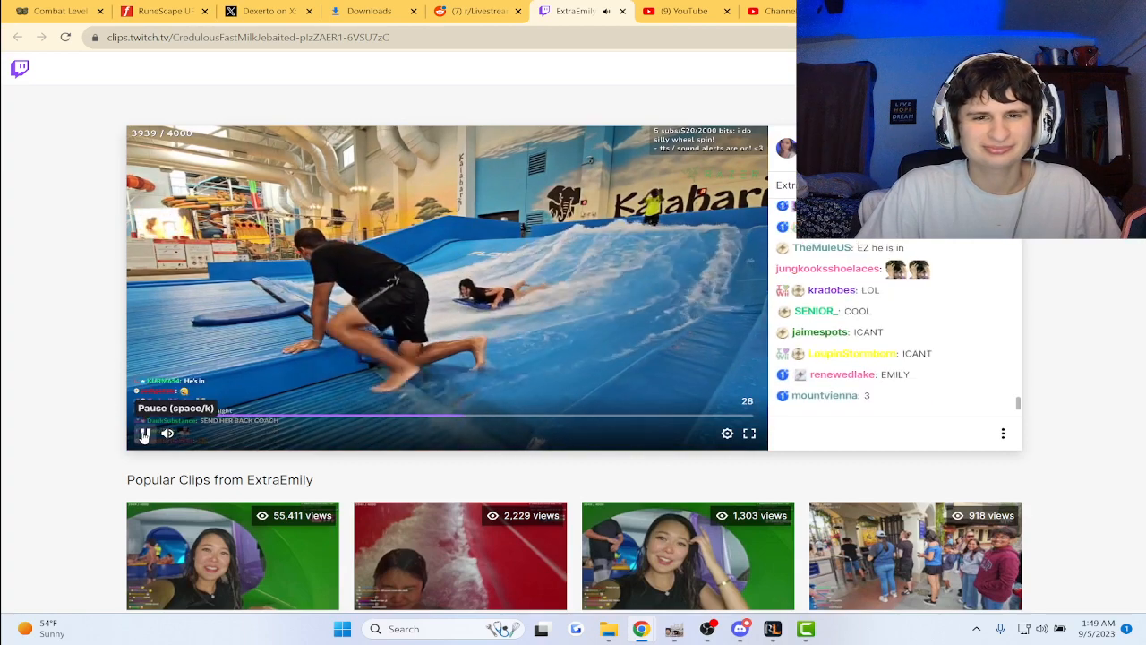
{"action": "left_click", "coordinate": [143, 434]}
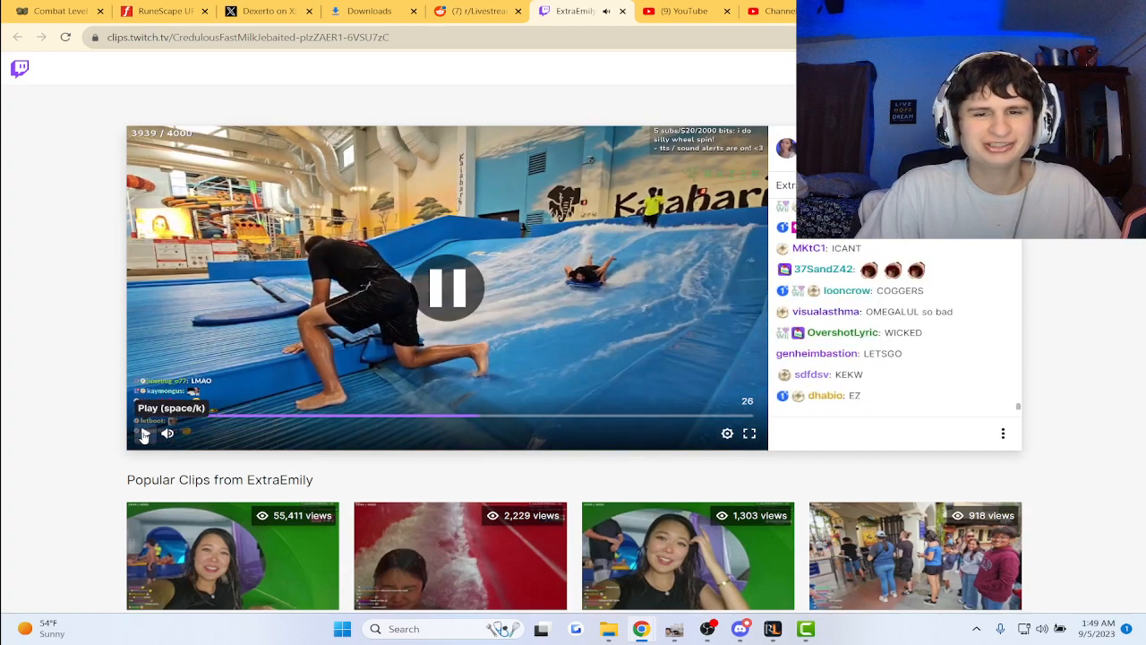
{"action": "left_click", "coordinate": [144, 433]}
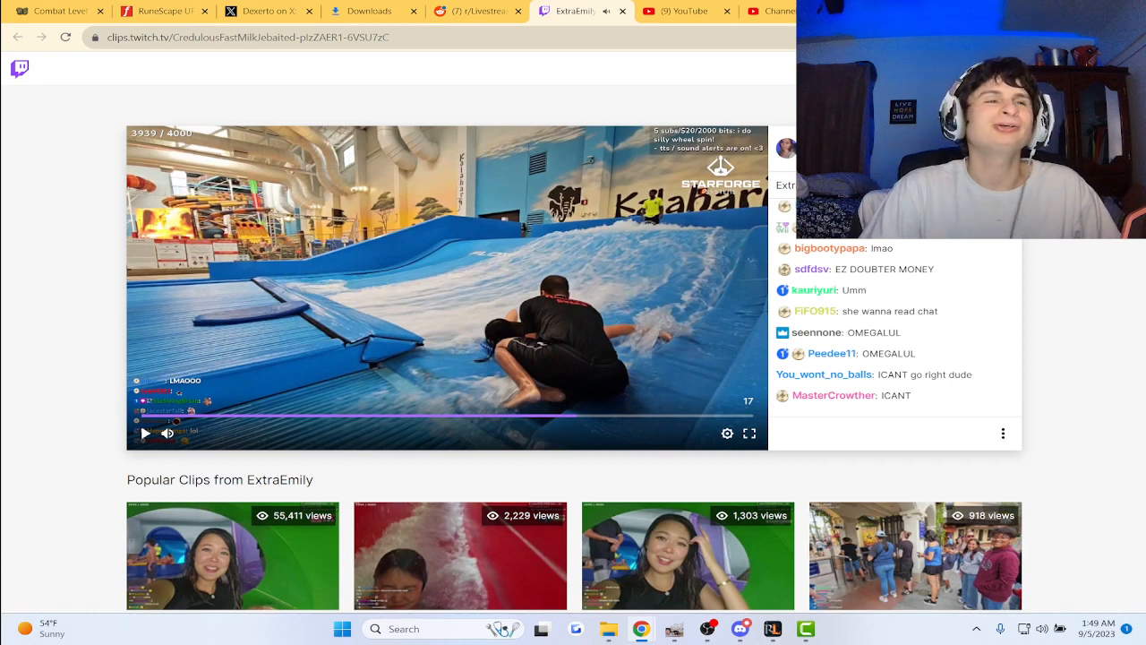
{"action": "mouse_move", "coordinate": [516, 283]}
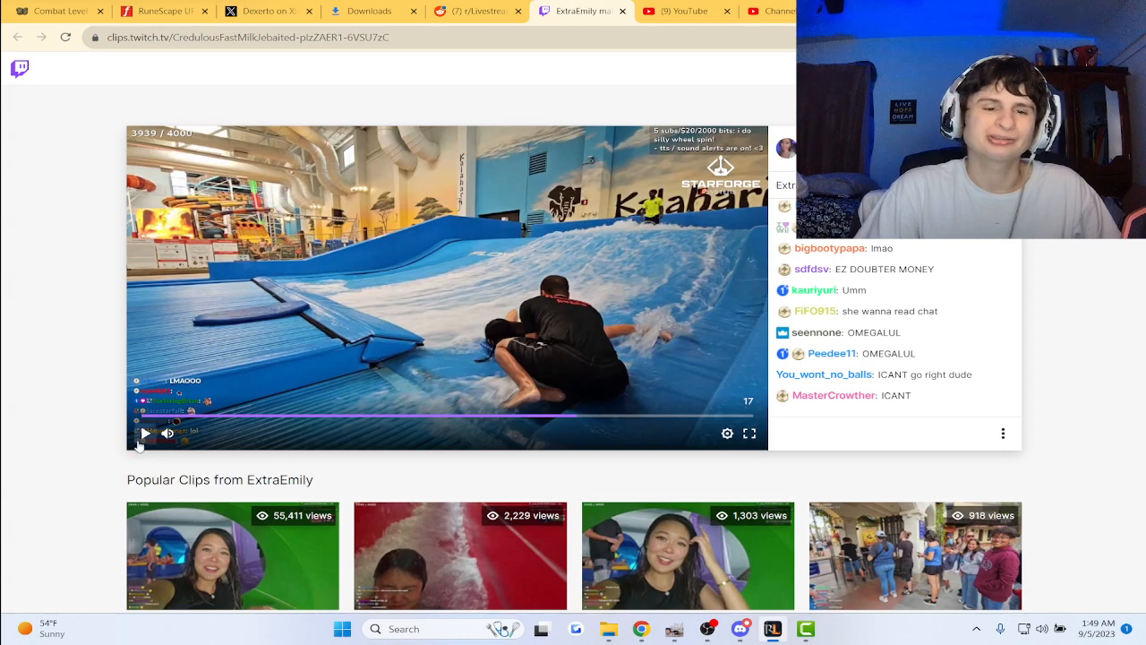
{"action": "left_click", "coordinate": [144, 433]}
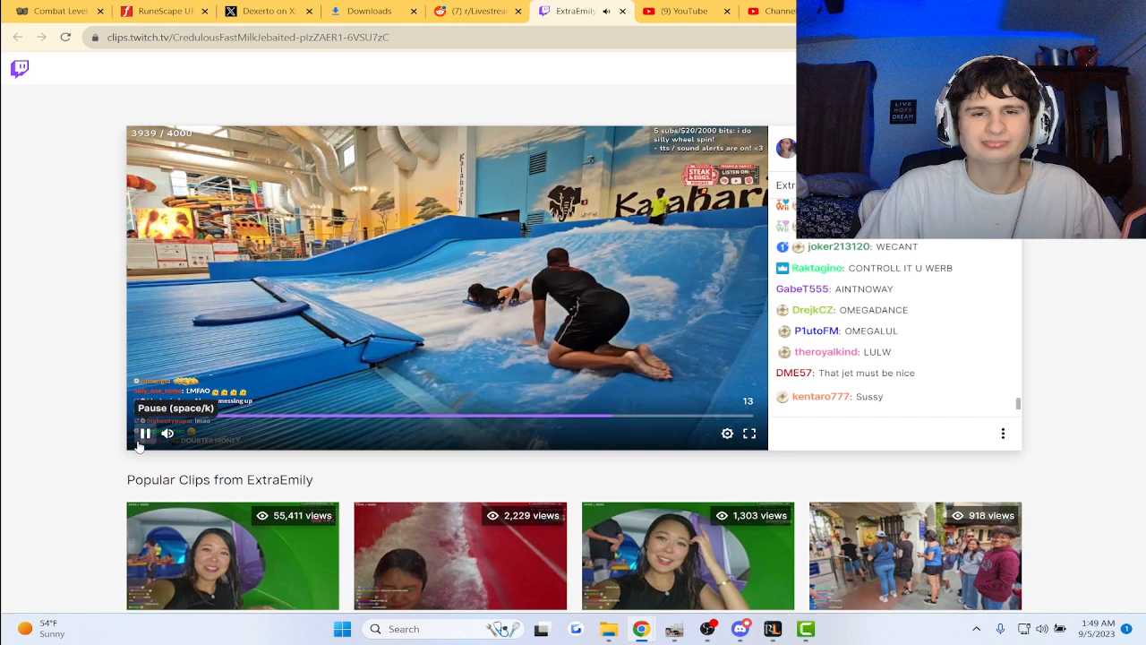
{"action": "left_click", "coordinate": [143, 433]}
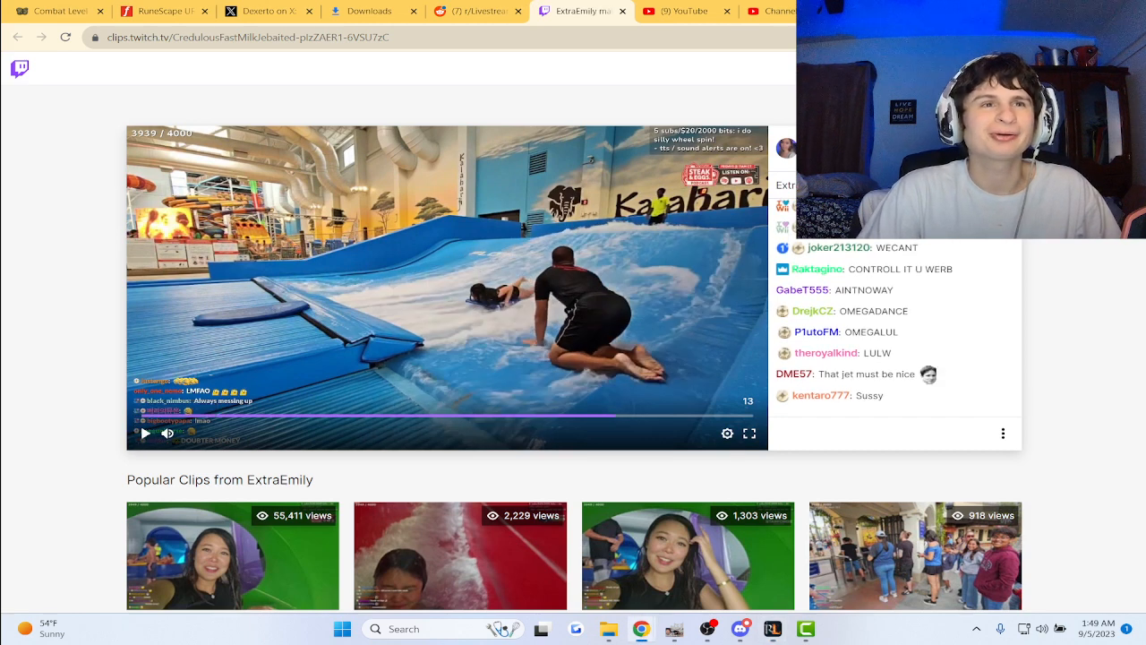
{"action": "left_click", "coordinate": [143, 434]}
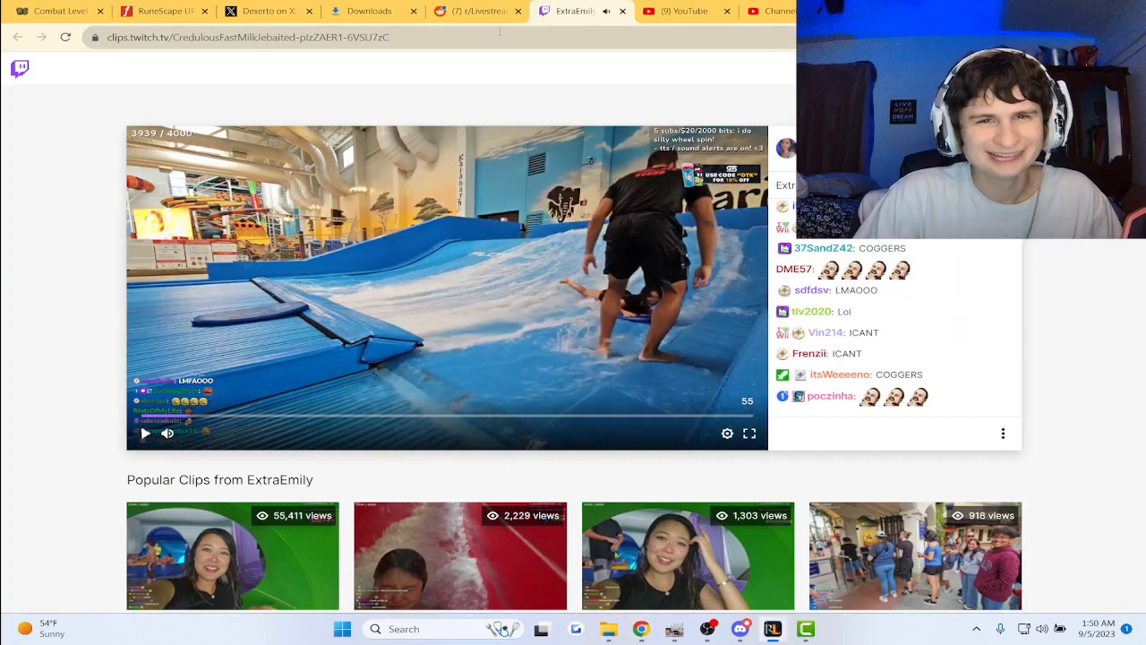
Switch to r/LivestreamFail and open the ExtraEmily water park post.
{"action": "left_click", "coordinate": [474, 11]}
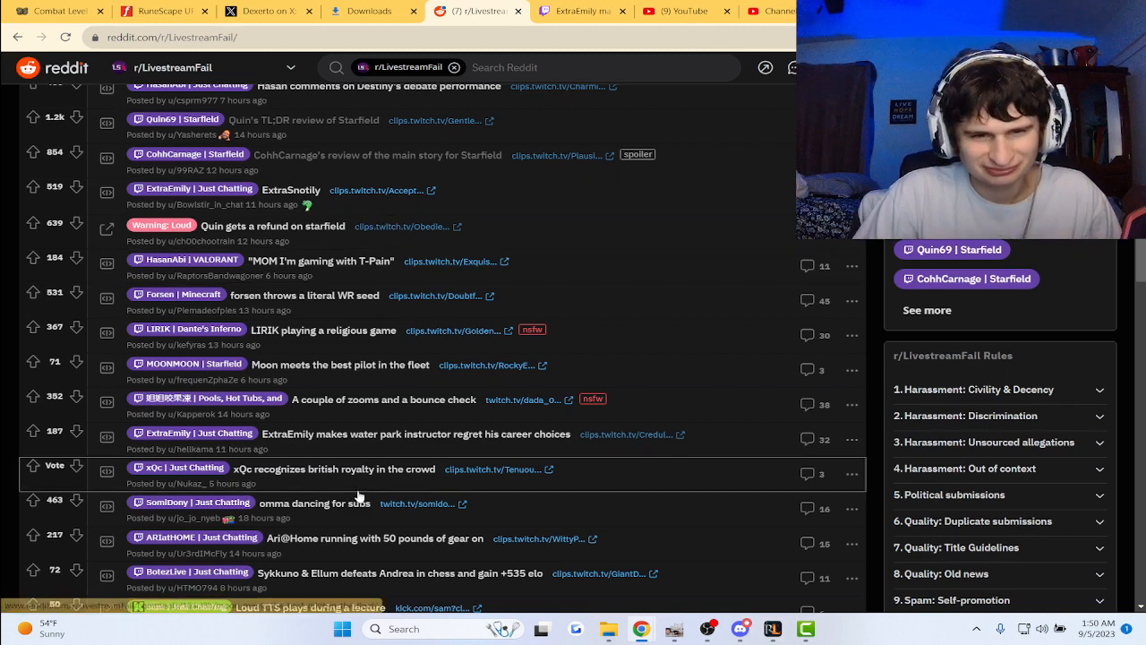
{"action": "left_click", "coordinate": [416, 434]}
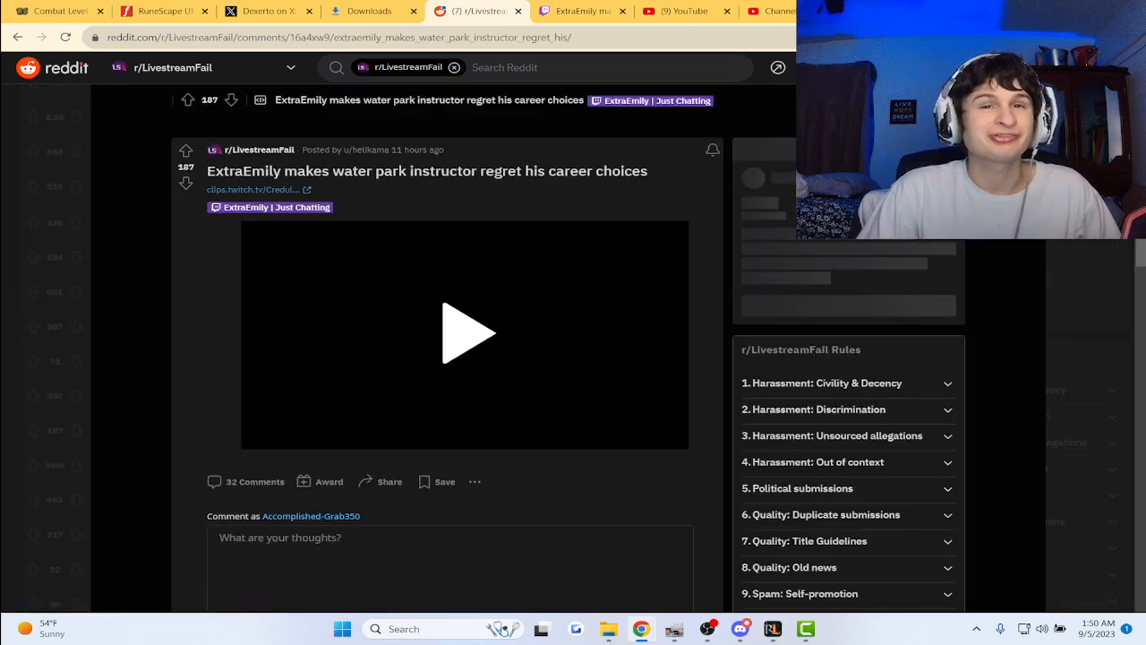
{"action": "scroll", "scroll_direction": "down", "scroll_amount": 3}
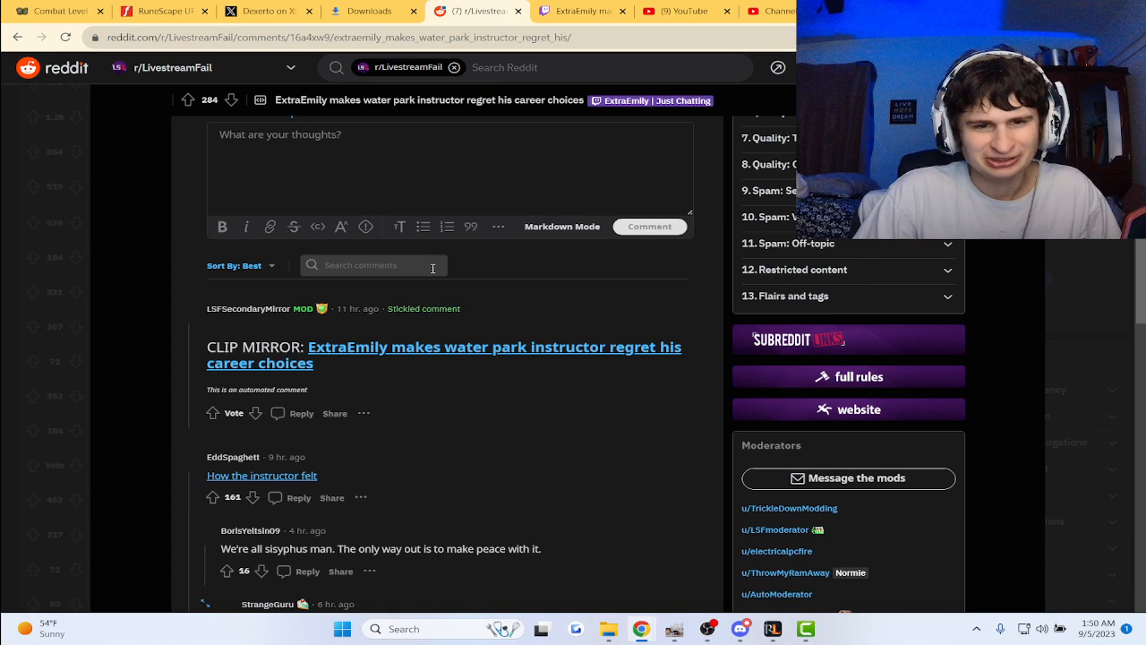
{"action": "scroll", "scroll_direction": "down", "scroll_amount": 3}
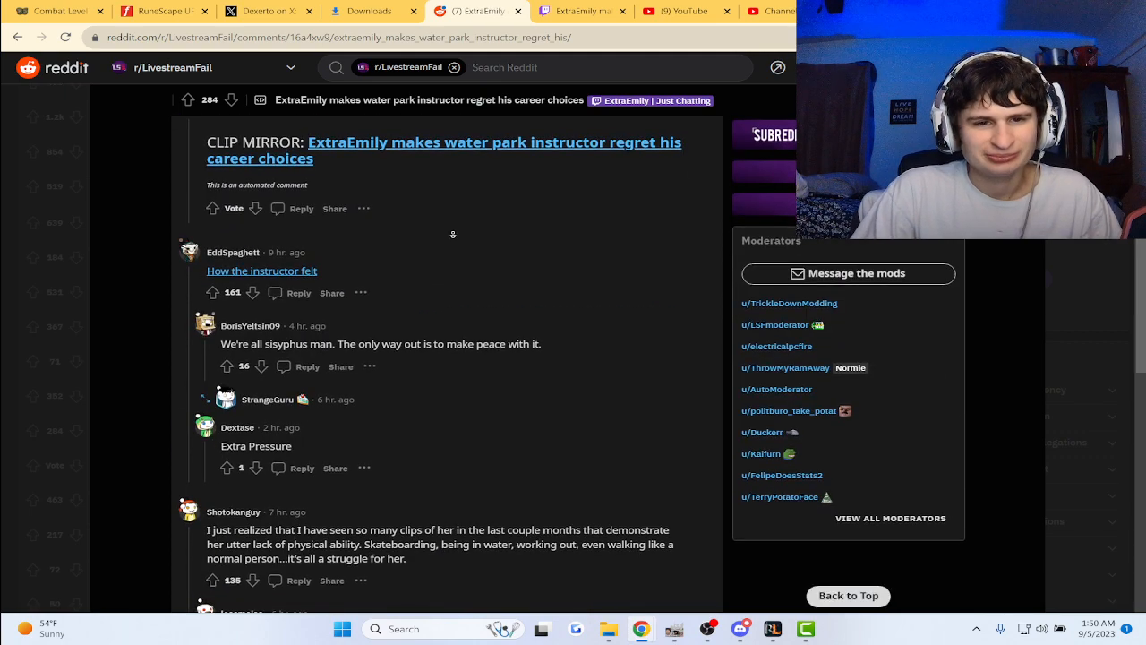
{"action": "scroll", "scroll_direction": "down", "scroll_amount": 3}
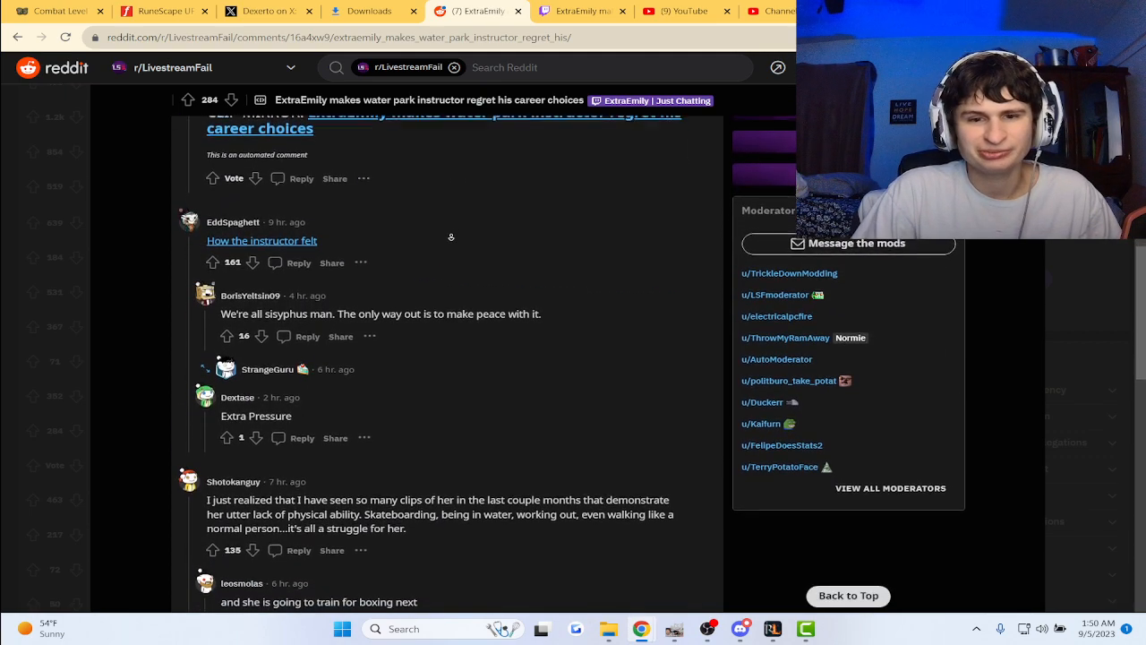
{"action": "scroll", "scroll_direction": "down", "scroll_amount": 3}
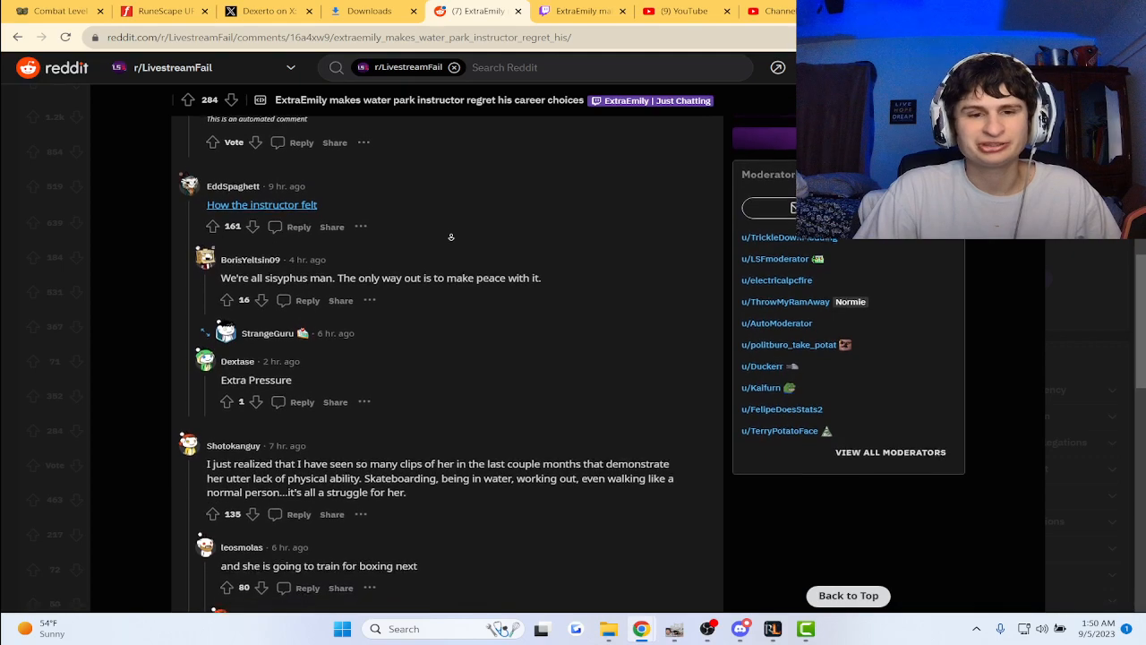
{"action": "scroll", "scroll_direction": "down", "scroll_amount": 3}
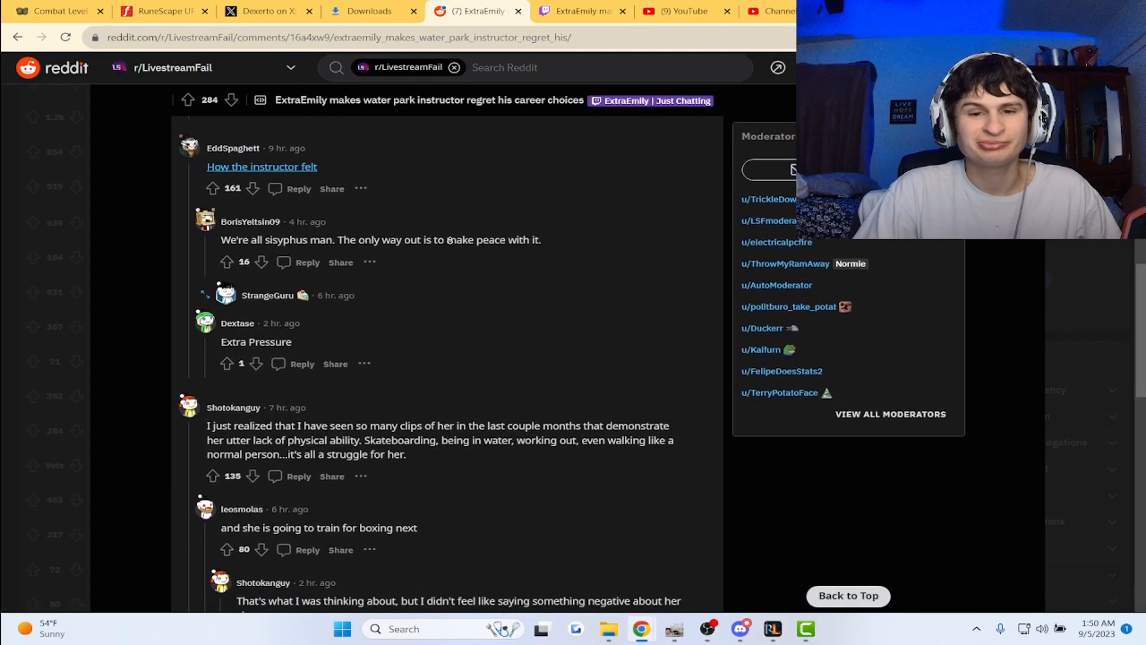
{"action": "scroll", "scroll_direction": "down", "scroll_amount": 3}
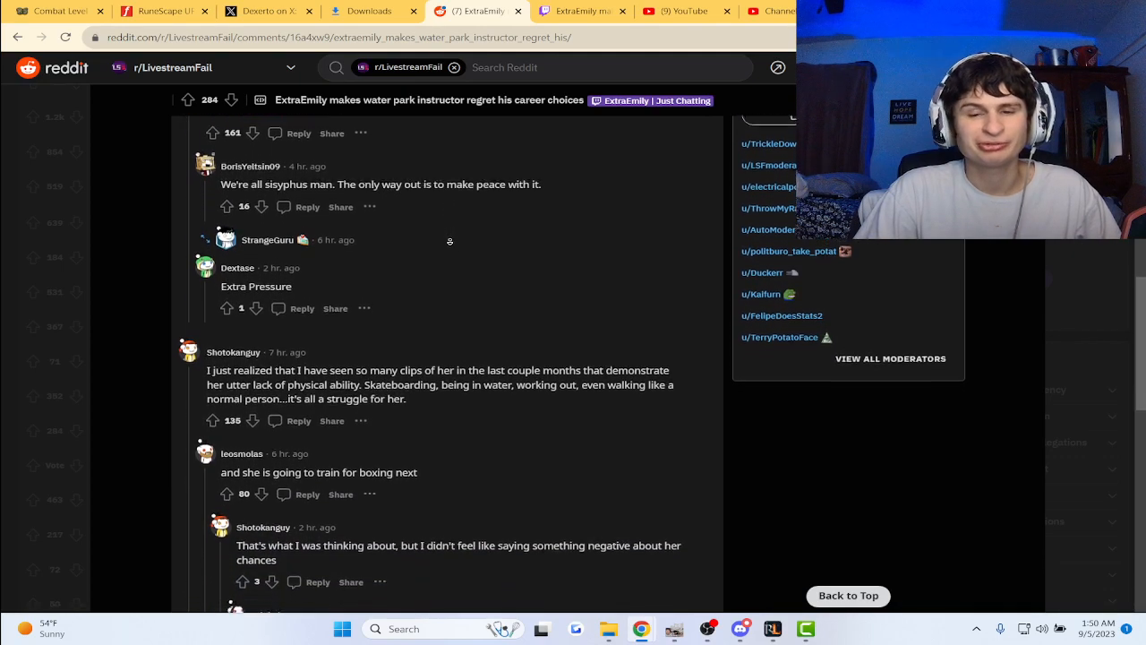
{"action": "scroll", "scroll_direction": "down", "scroll_amount": 3}
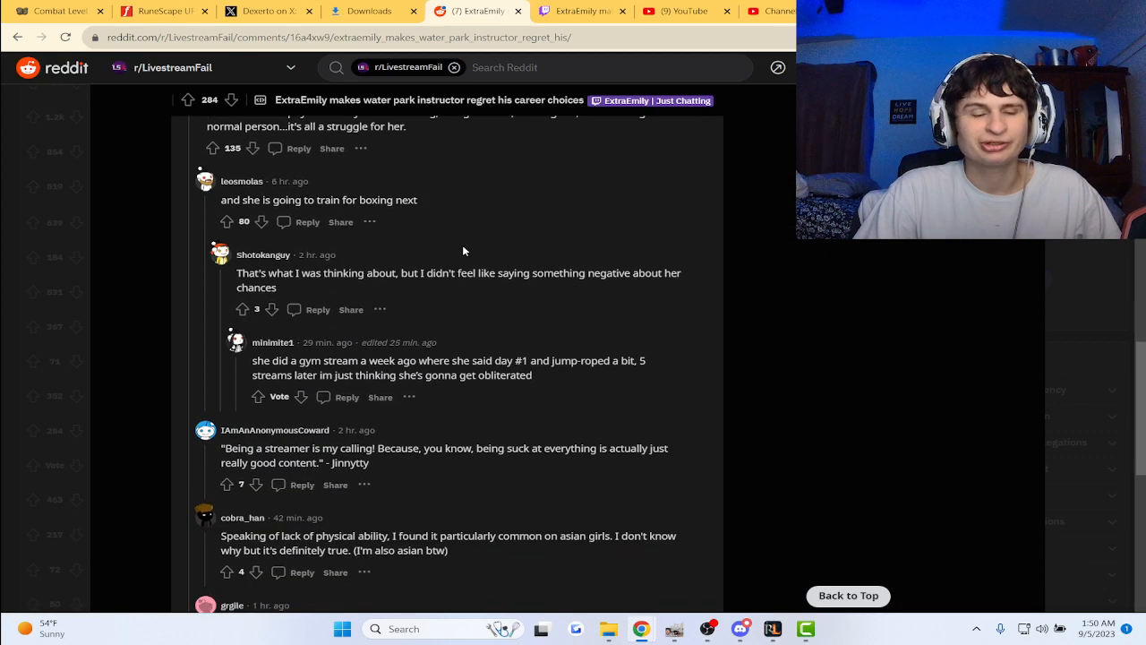
{"action": "scroll", "scroll_direction": "down", "scroll_amount": 3}
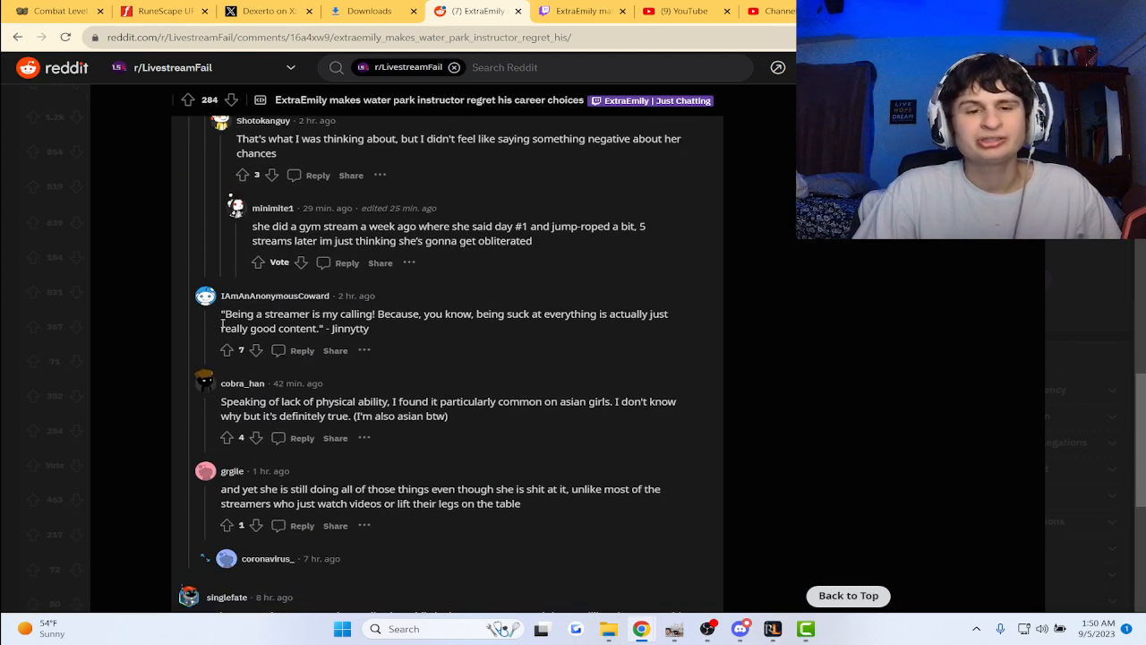
{"action": "mouse_move", "coordinate": [404, 333]}
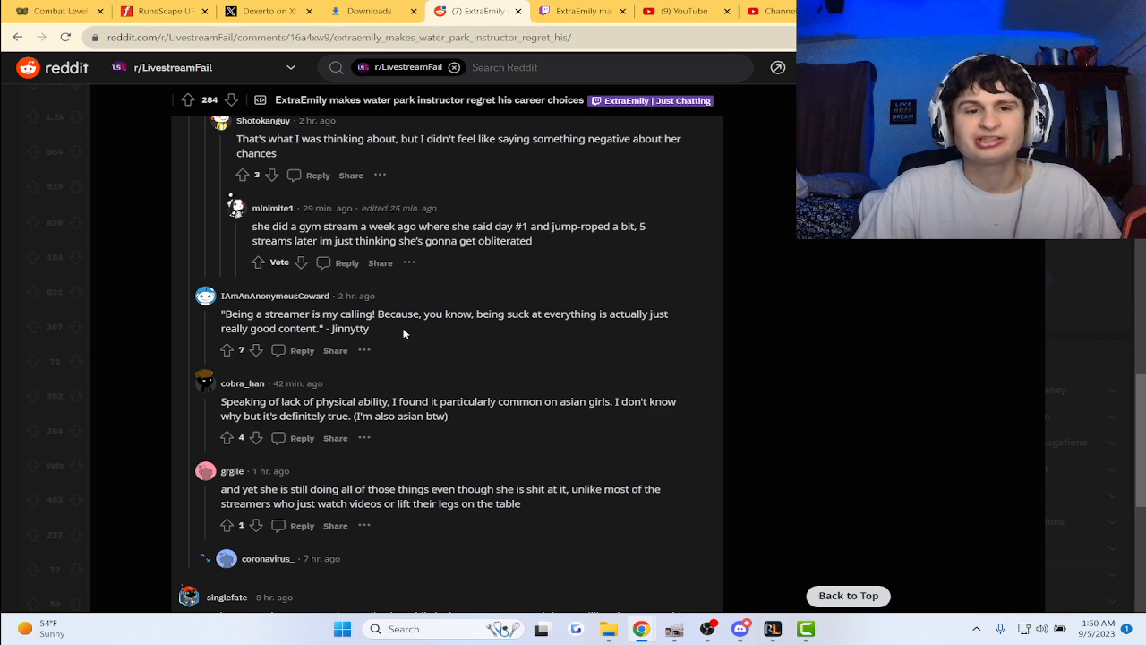
{"action": "scroll", "scroll_direction": "up", "scroll_amount": 3}
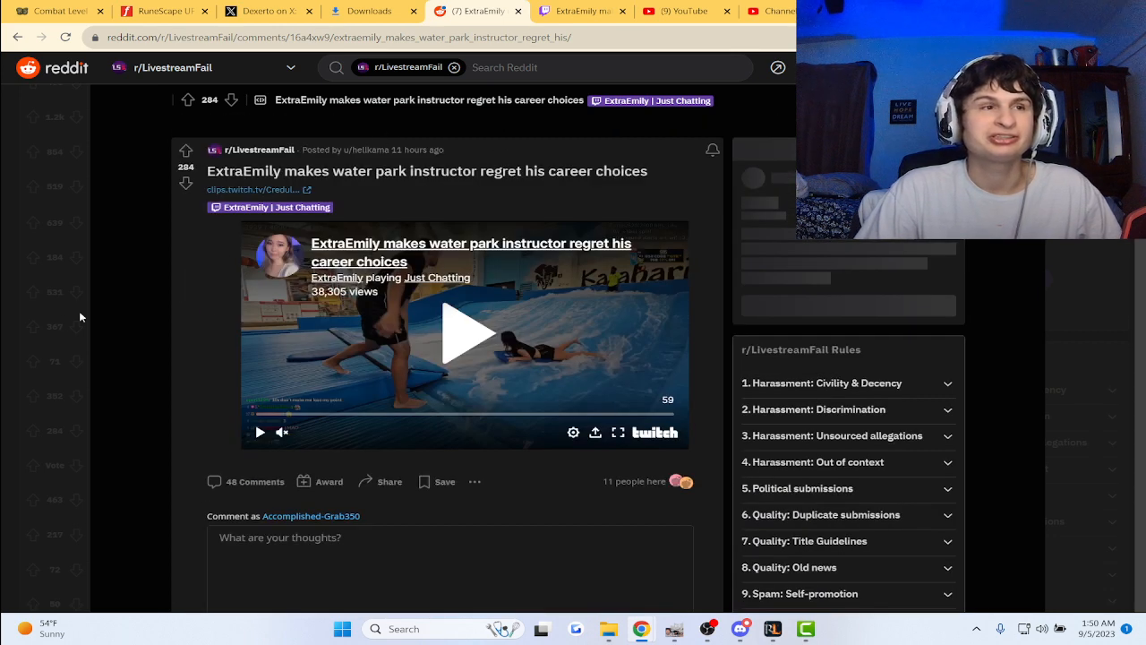